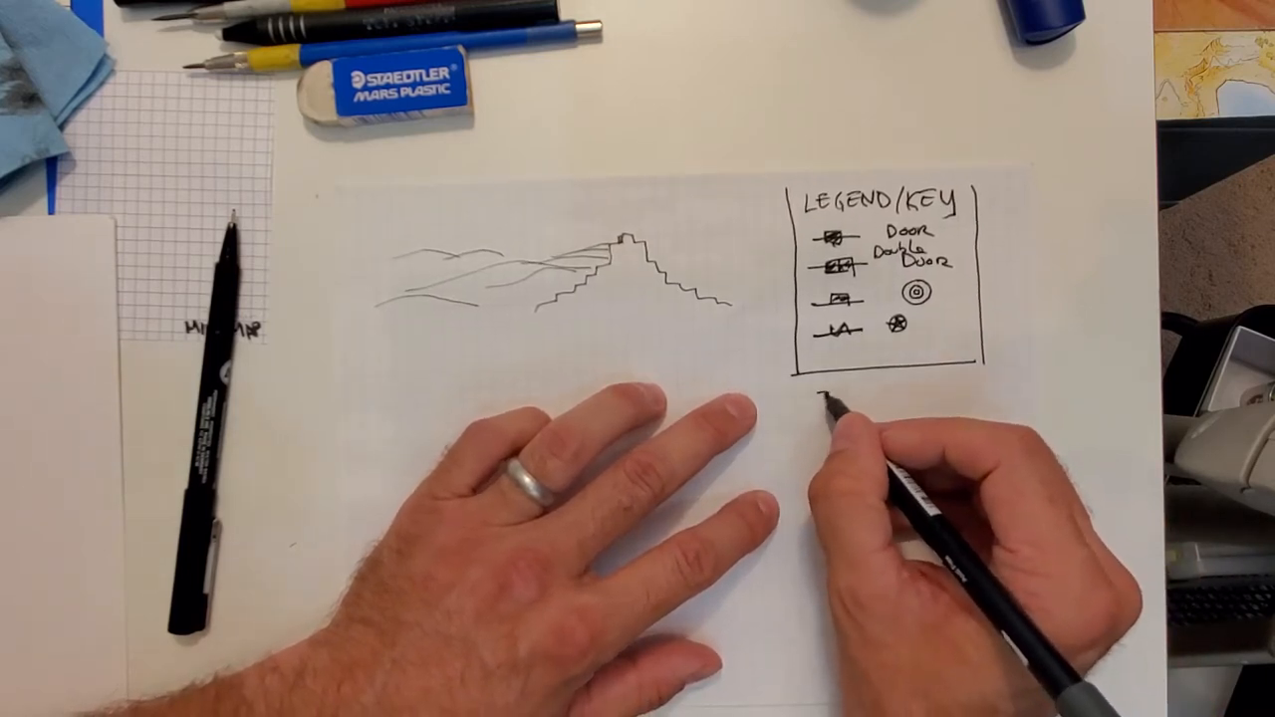
{"action": "type", "text": "3 PATHWAYS"}
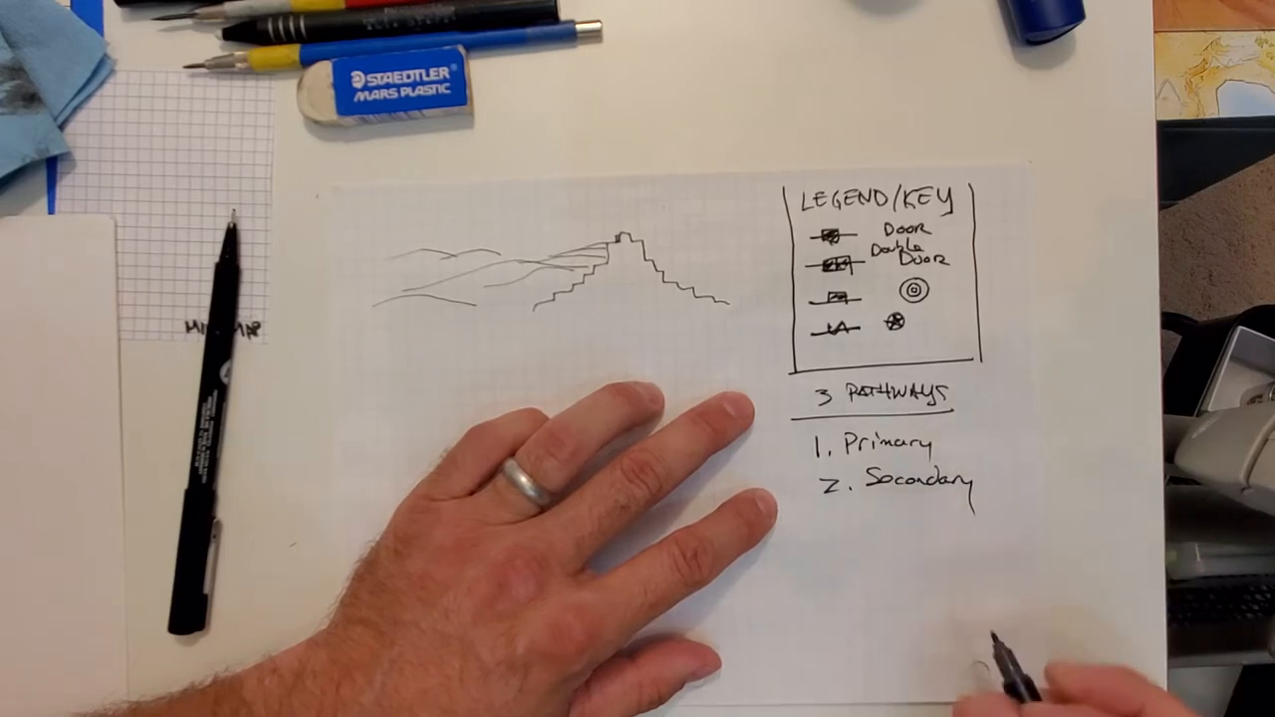
{"action": "type", "text": "3."}
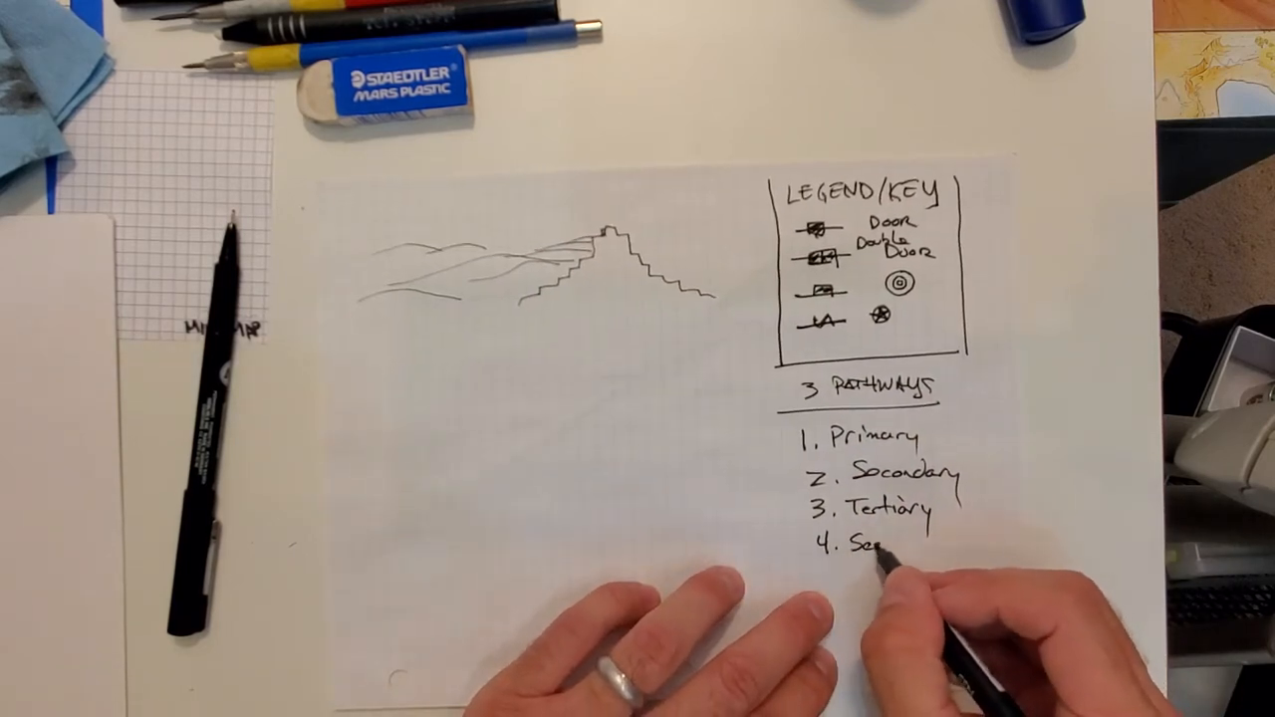
{"action": "type", "text": "Secret/"}
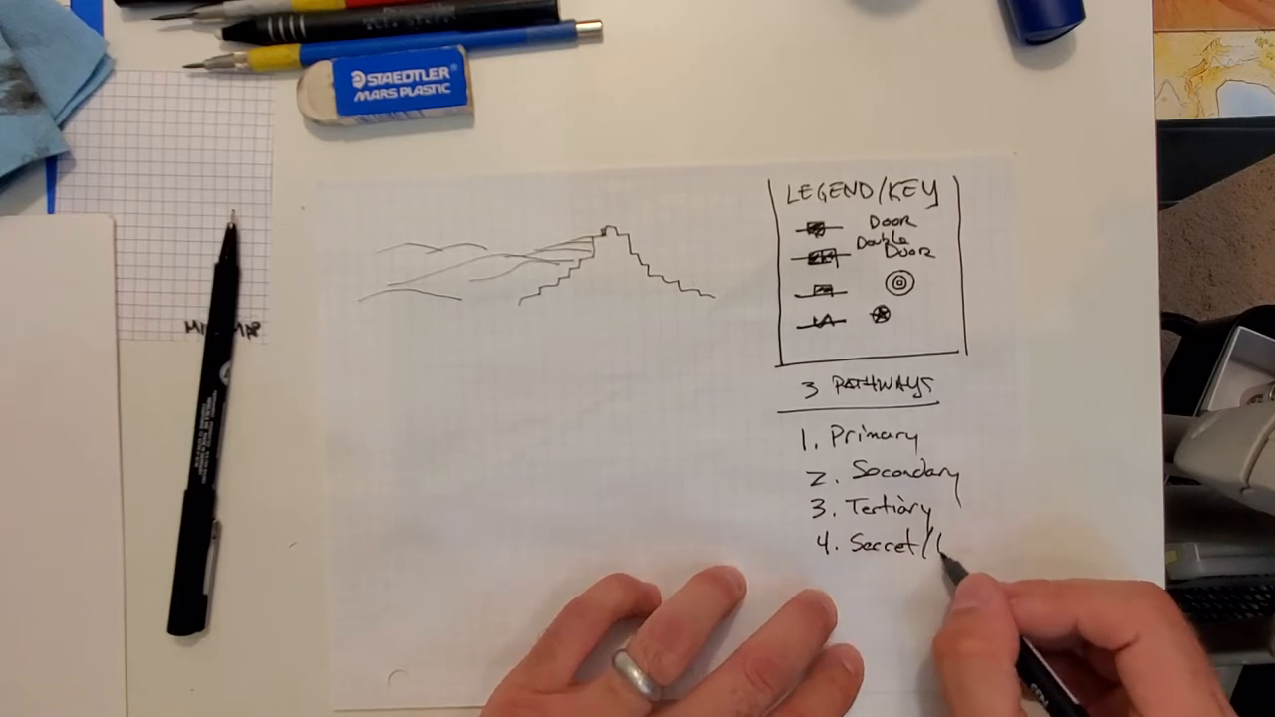
{"action": "type", "text": "Hidde"}
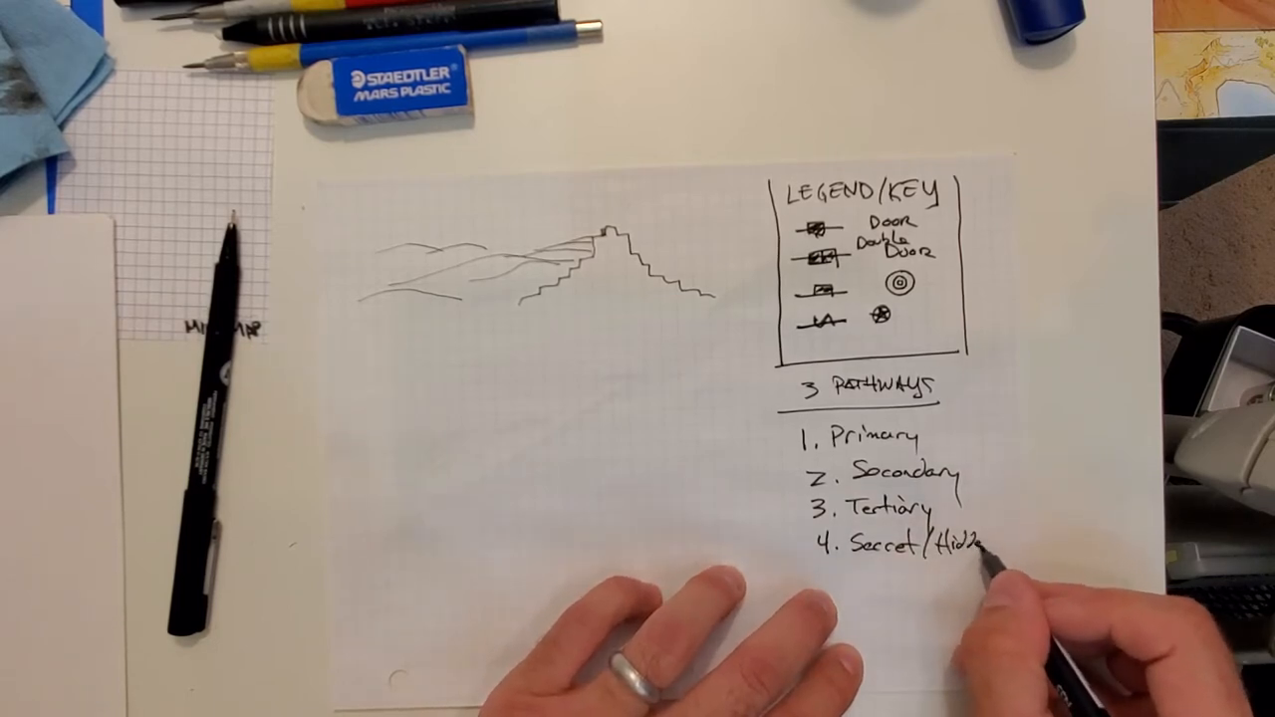
{"action": "type", "text": "Path"}
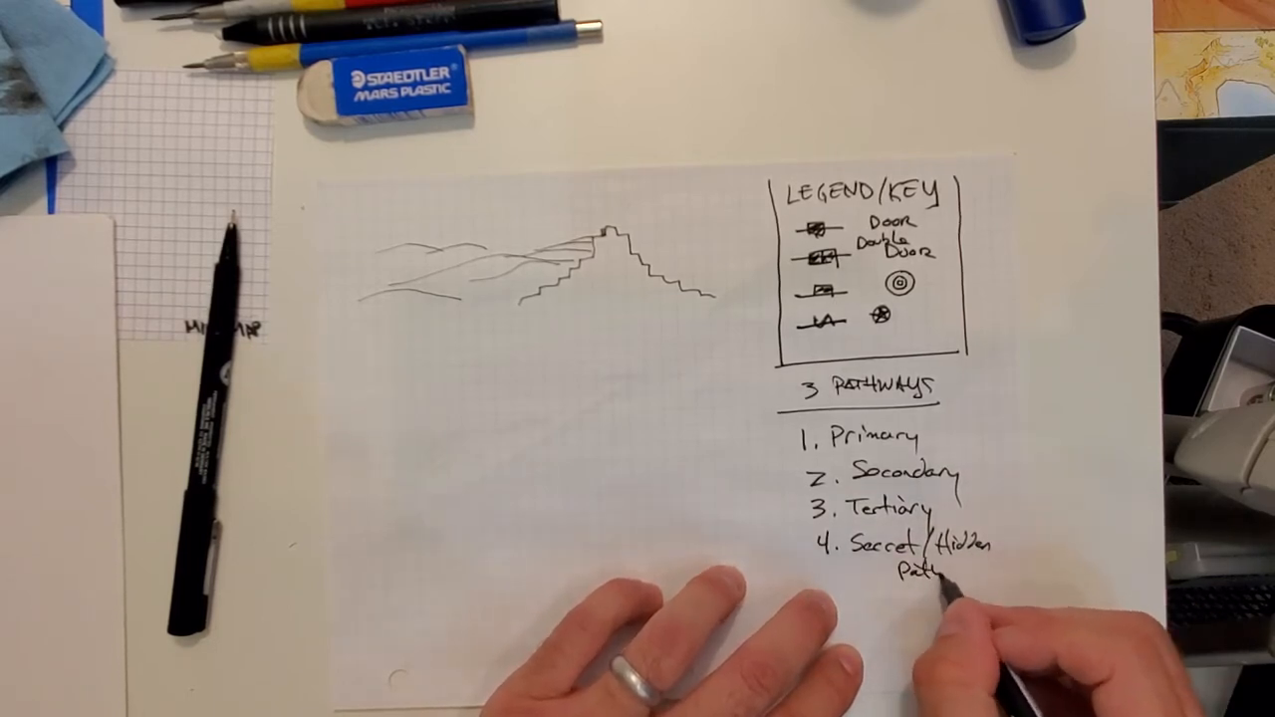